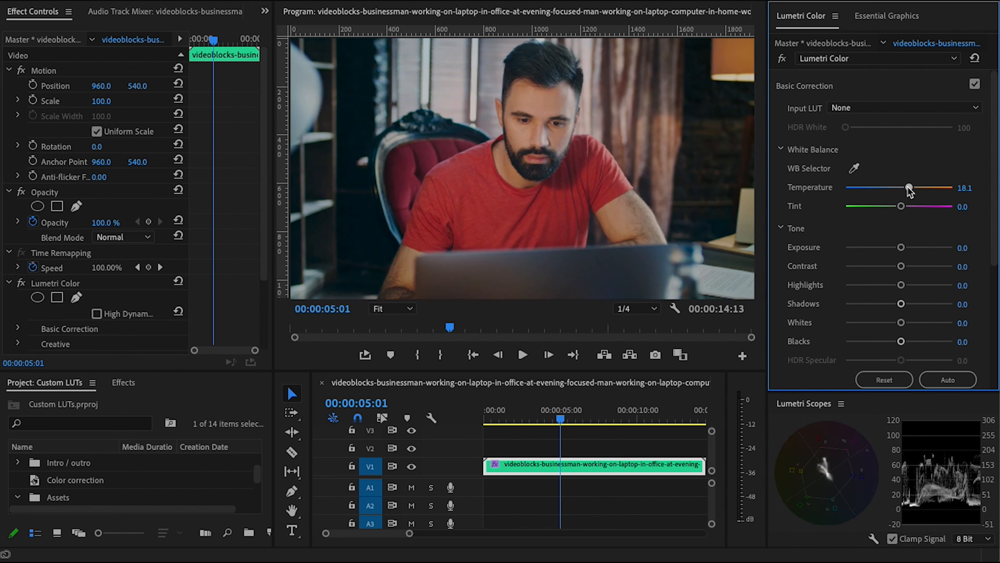
Warm up the office clip's temperature and boost its creative saturation.
left_click(947, 380)
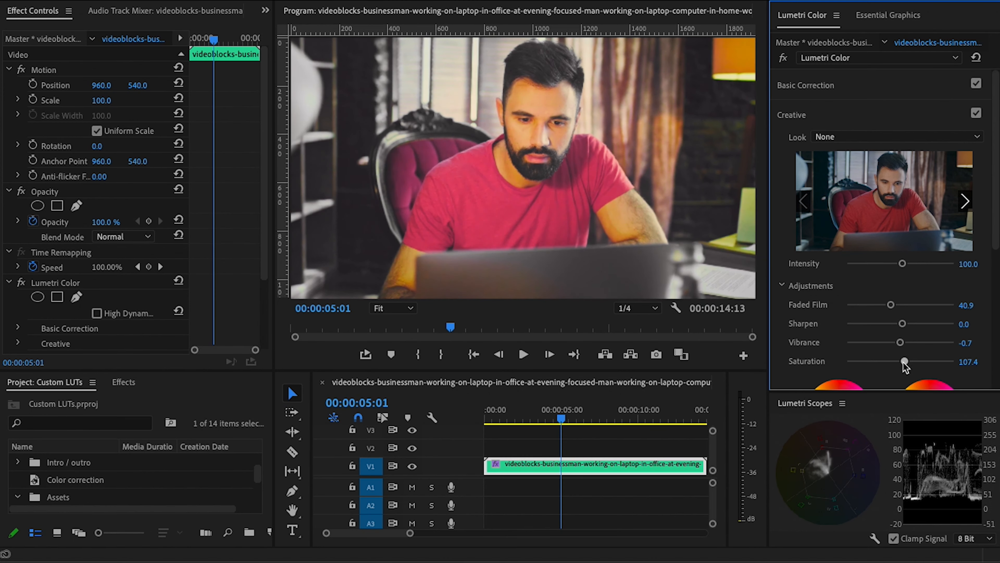
left_click(806, 85)
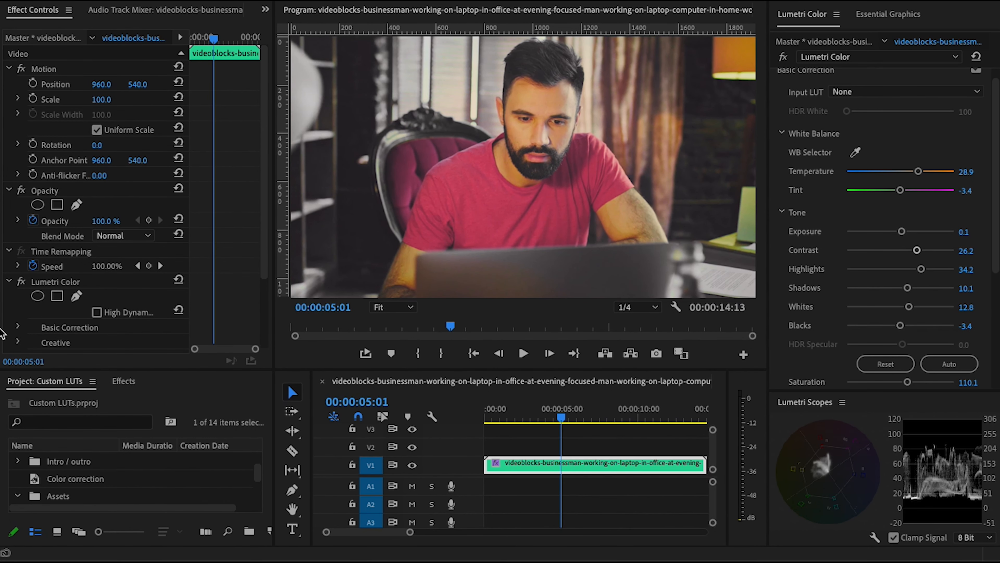
mouse_move(976, 380)
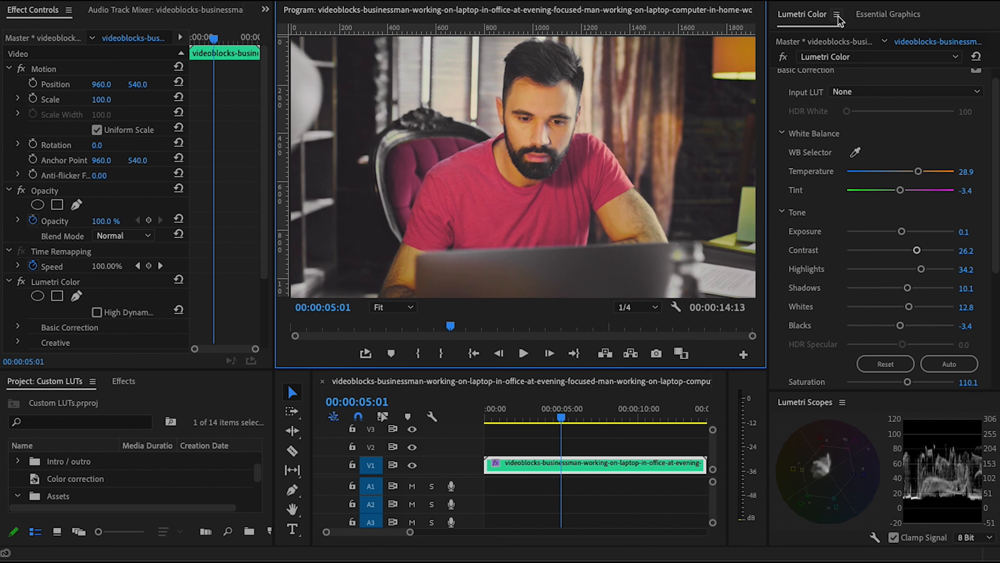
Use the Lumetri Color panel menu to export the grade as a .cube LUT.
left_click(836, 14)
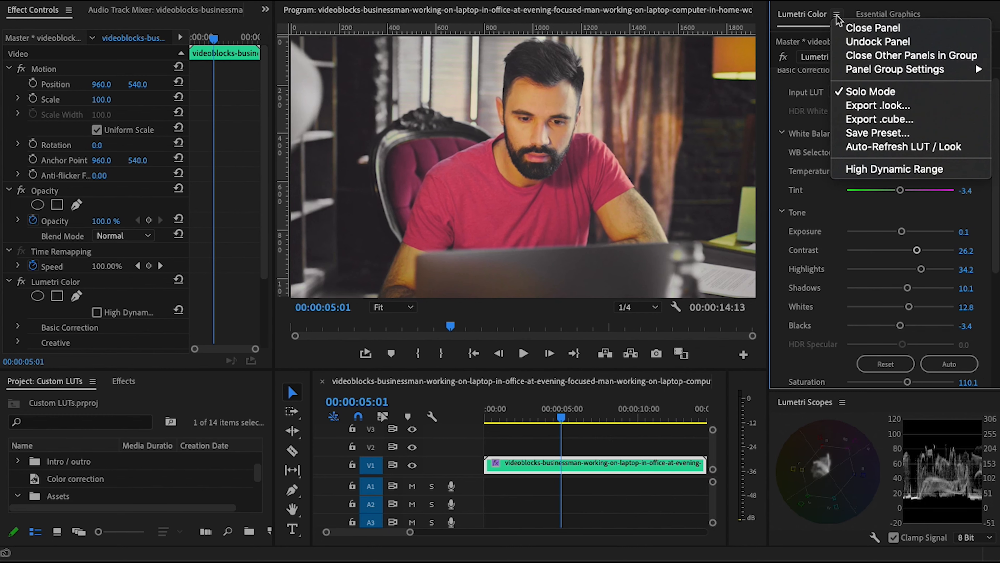
mouse_move(879, 105)
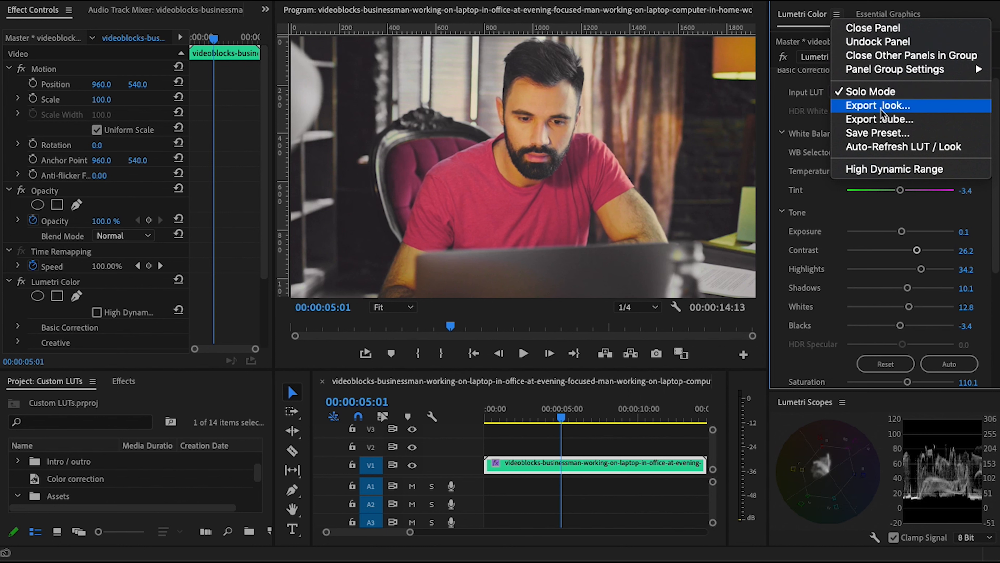
mouse_move(879, 119)
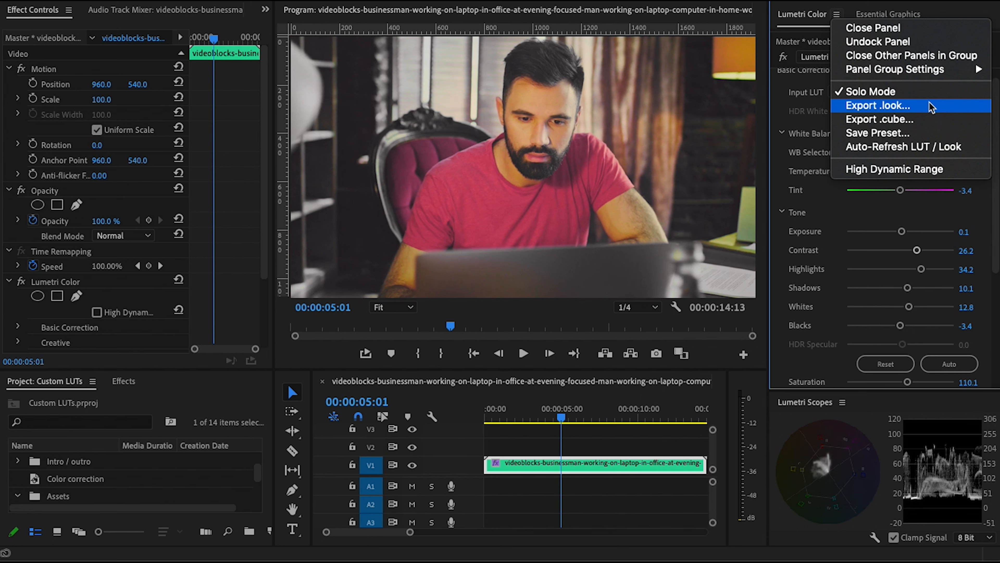
mouse_move(878, 120)
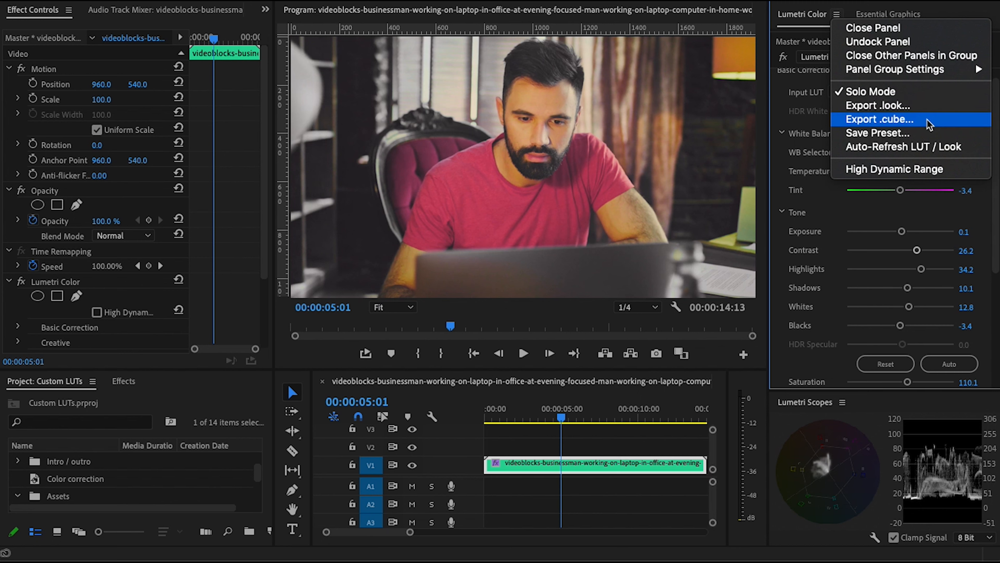
mouse_move(928, 125)
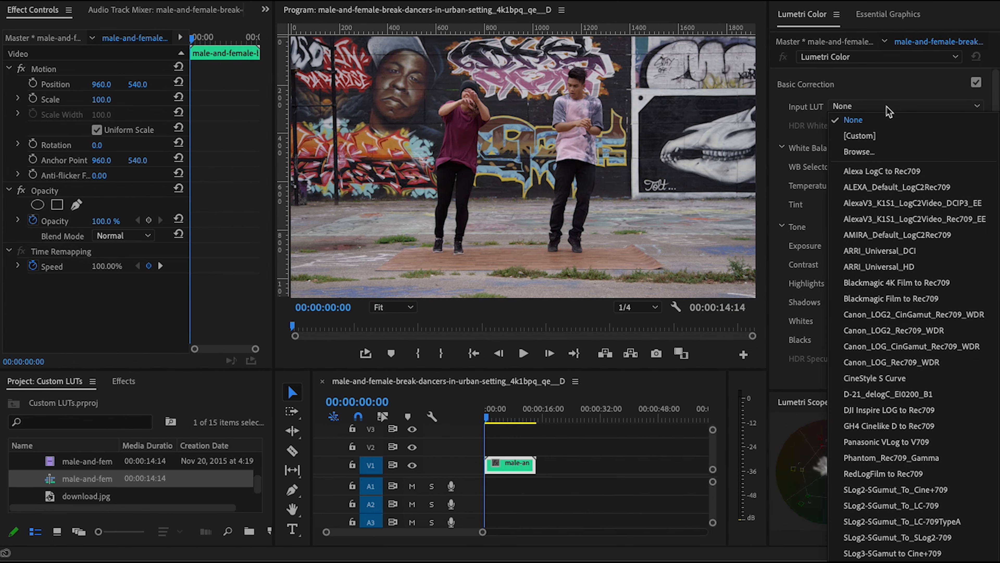
Try the custom Untitled input LUT on the break-dancer clip, then set it back to None.
left_click(860, 151)
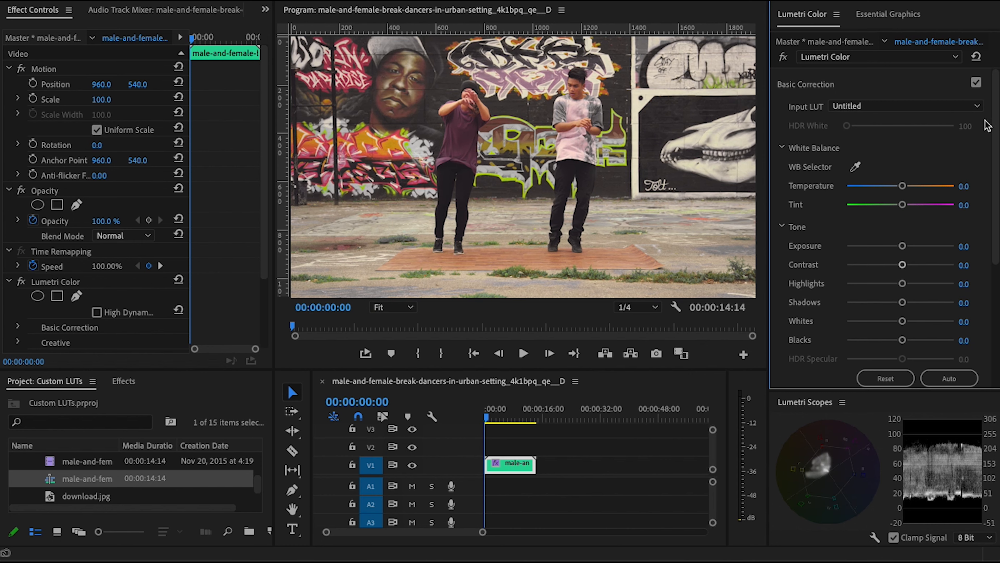
left_click(902, 106)
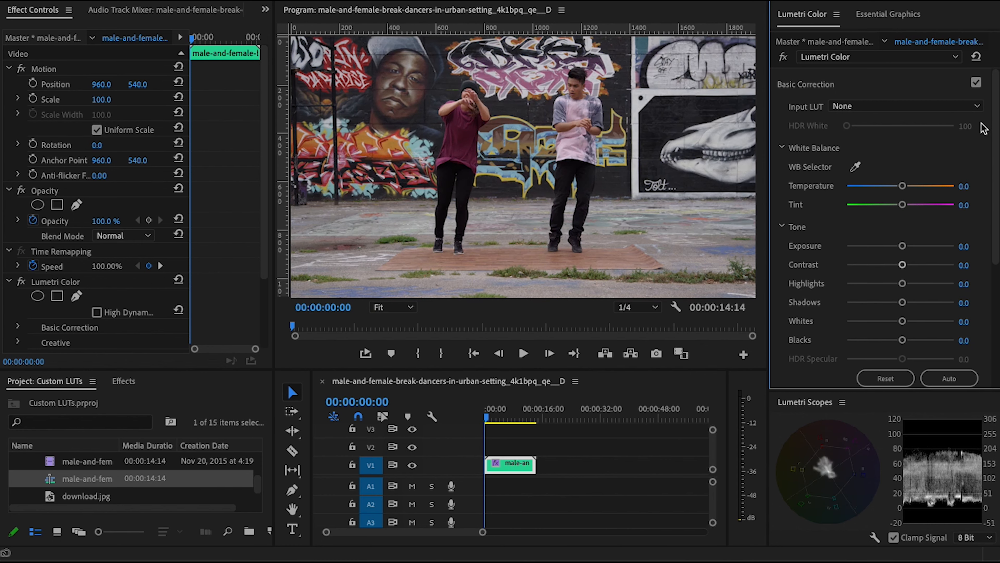
scroll("down", 3)
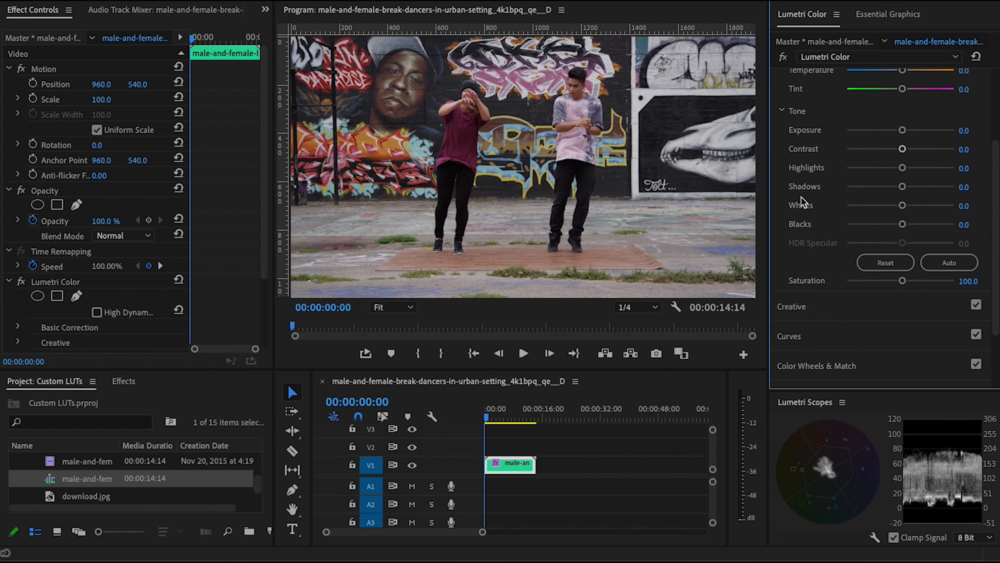